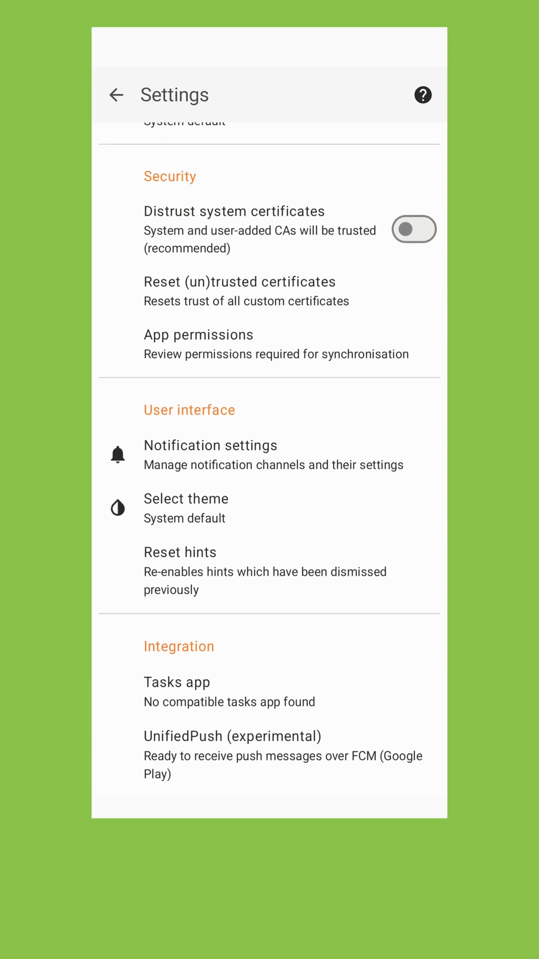
- Show the UnifiedPush distributor choices with FCM (Google Play) as the current distributor
left_click(232, 736)
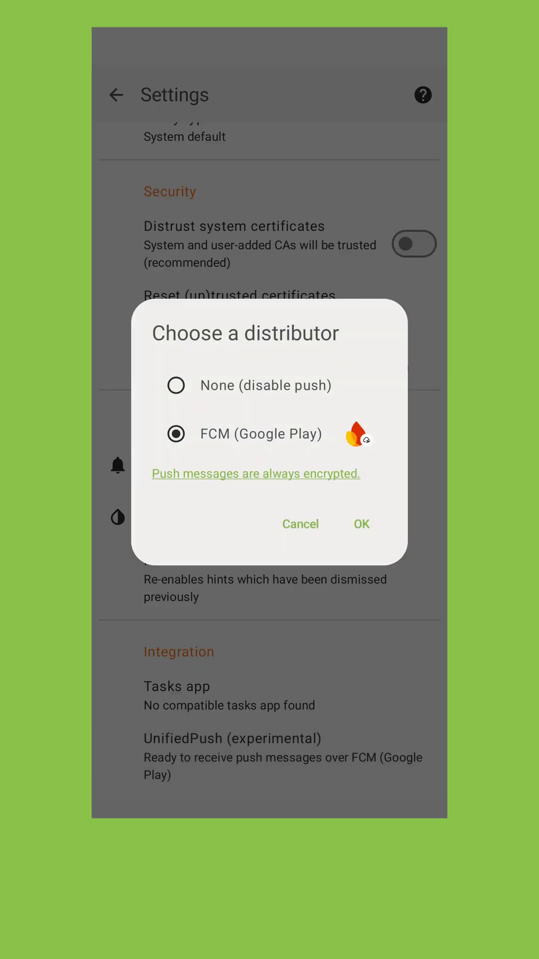